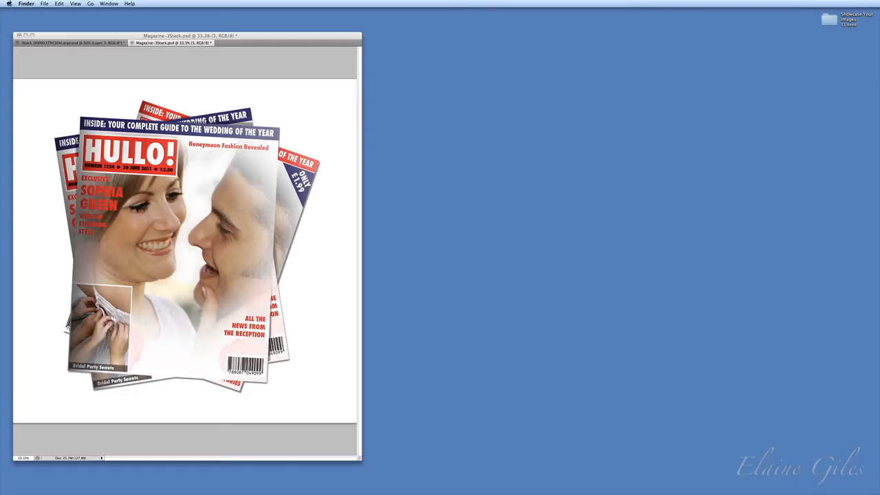
Bring the DVD(OpenWithDisk).psd mockup document to the front
{"action": "left_click", "coordinate": [258, 43]}
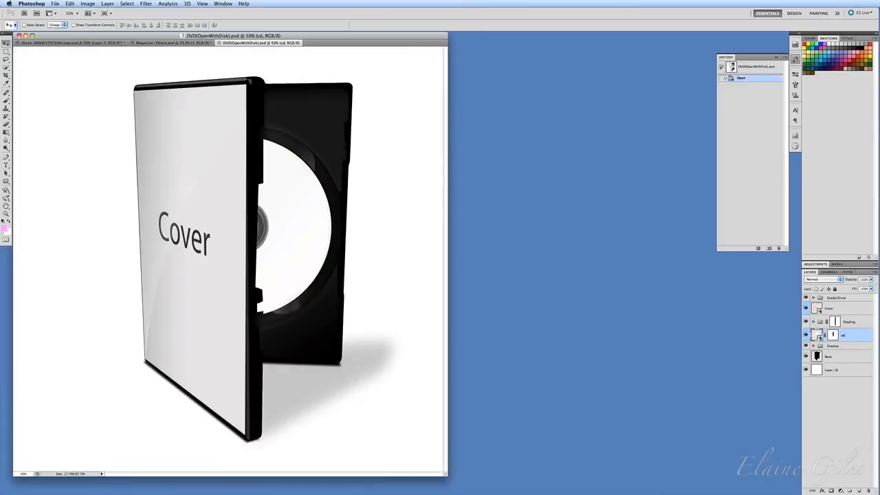
{"action": "mouse_move", "coordinate": [104, 381]}
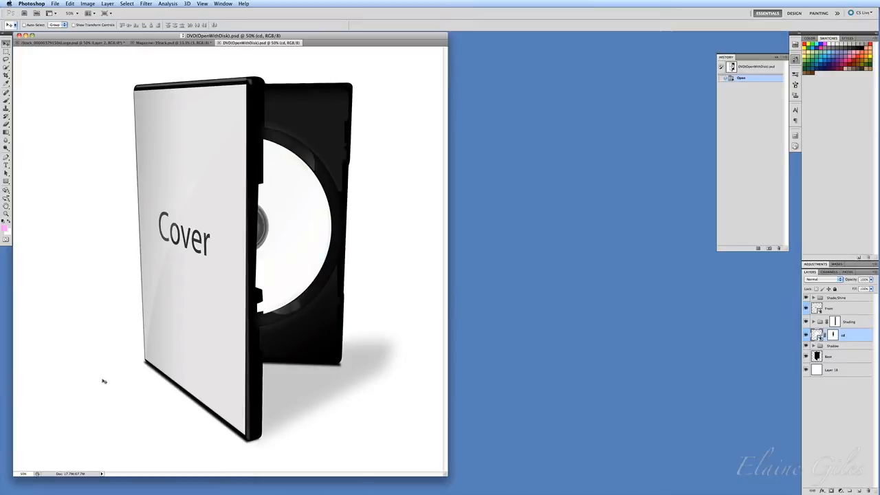
{"action": "mouse_move", "coordinate": [225, 295]}
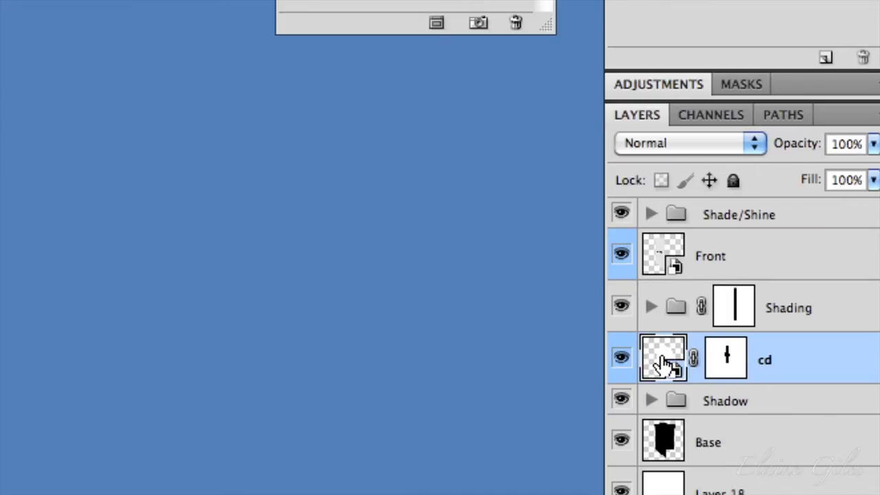
{"action": "mouse_move", "coordinate": [663, 258]}
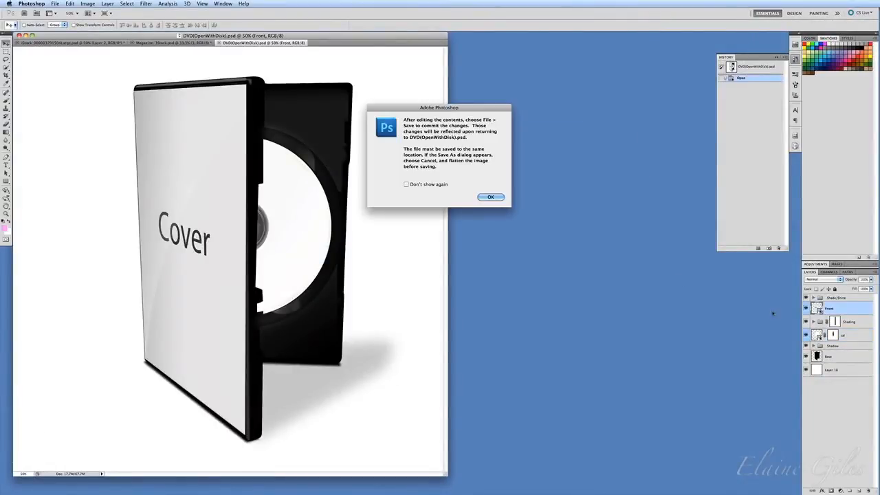
Dismiss the saving notice so the Front smart object opens for the KO! cover
{"action": "left_click", "coordinate": [490, 197]}
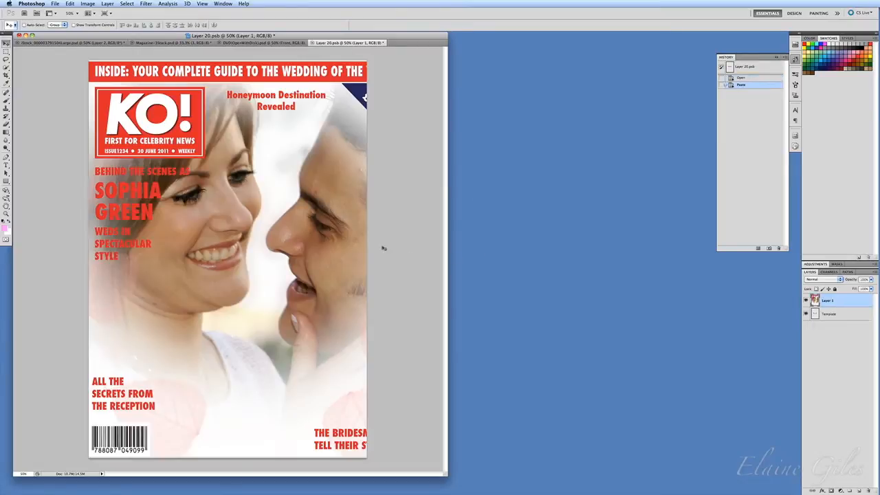
{"action": "mouse_move", "coordinate": [382, 235]}
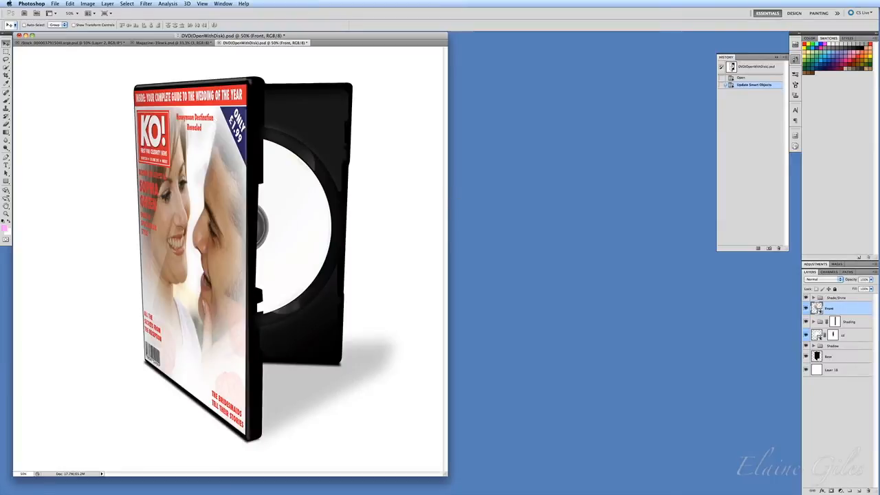
{"action": "mouse_move", "coordinate": [280, 207]}
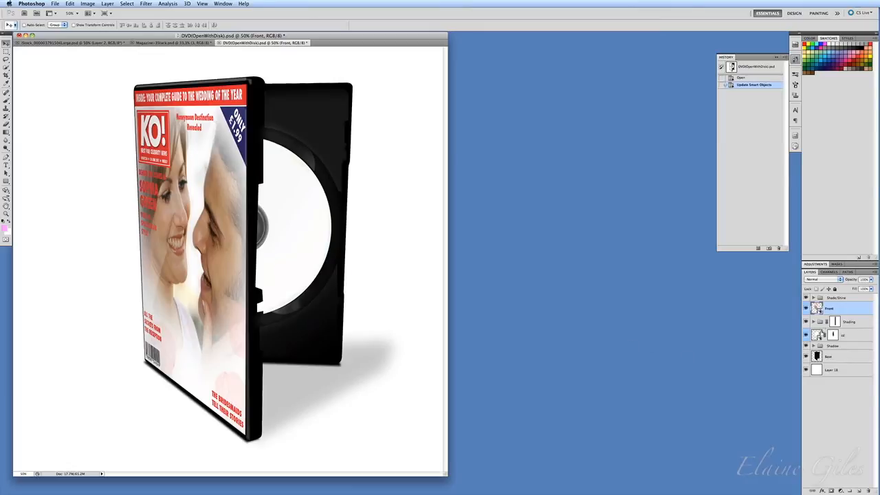
Open the cd smart object, acknowledge the notice, and paste the KO! cover onto the disc
{"action": "double_click", "coordinate": [816, 335]}
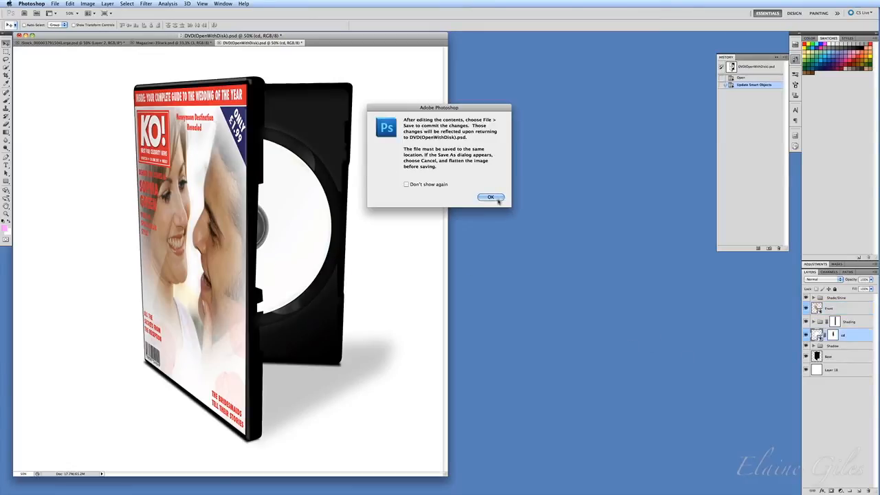
{"action": "left_click", "coordinate": [490, 198]}
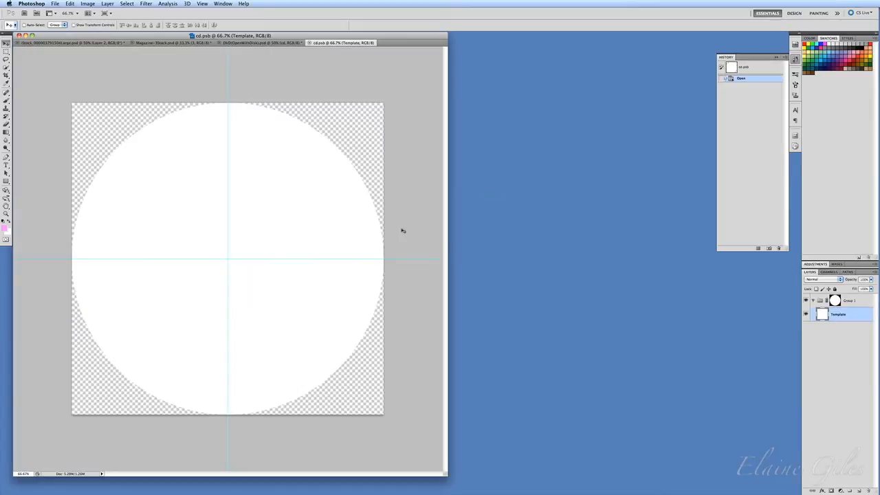
{"action": "key", "text": "cmd+v"}
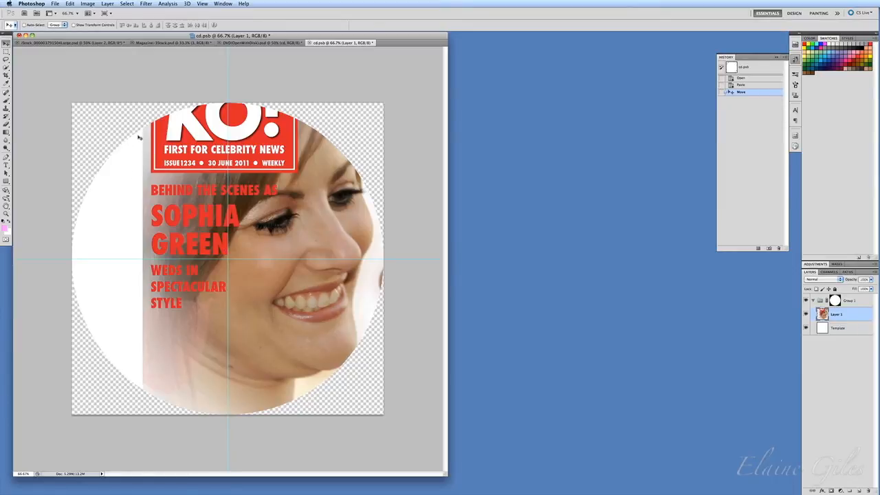
{"action": "mouse_move", "coordinate": [301, 304]}
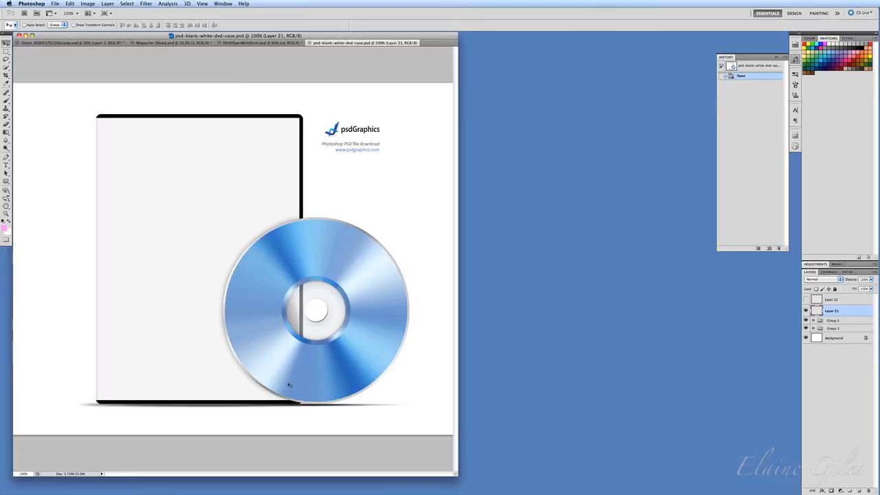
{"action": "mouse_move", "coordinate": [277, 337]}
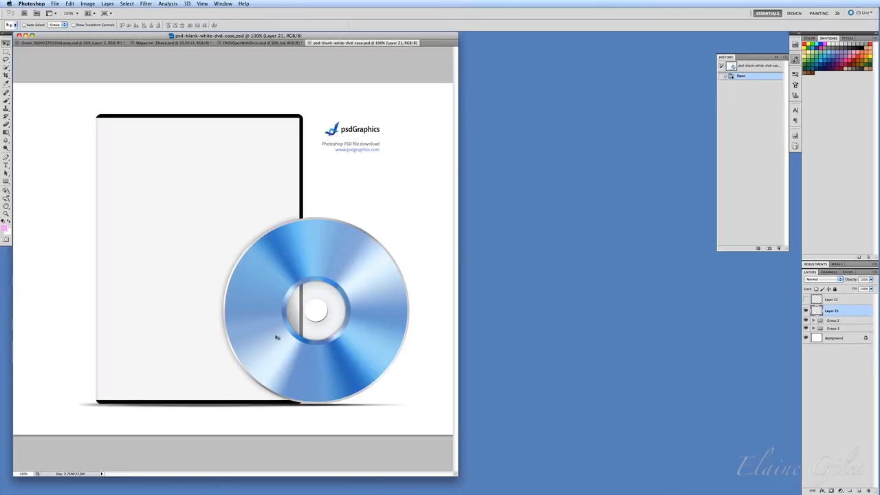